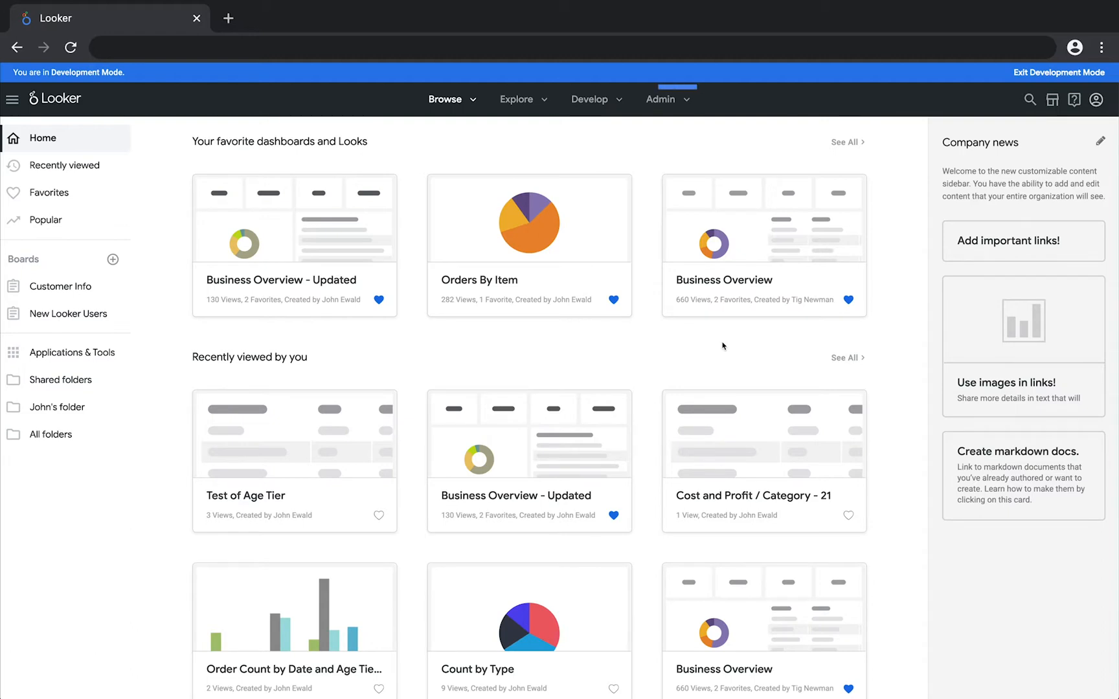
{"action": "mouse_move", "coordinate": [668, 99]}
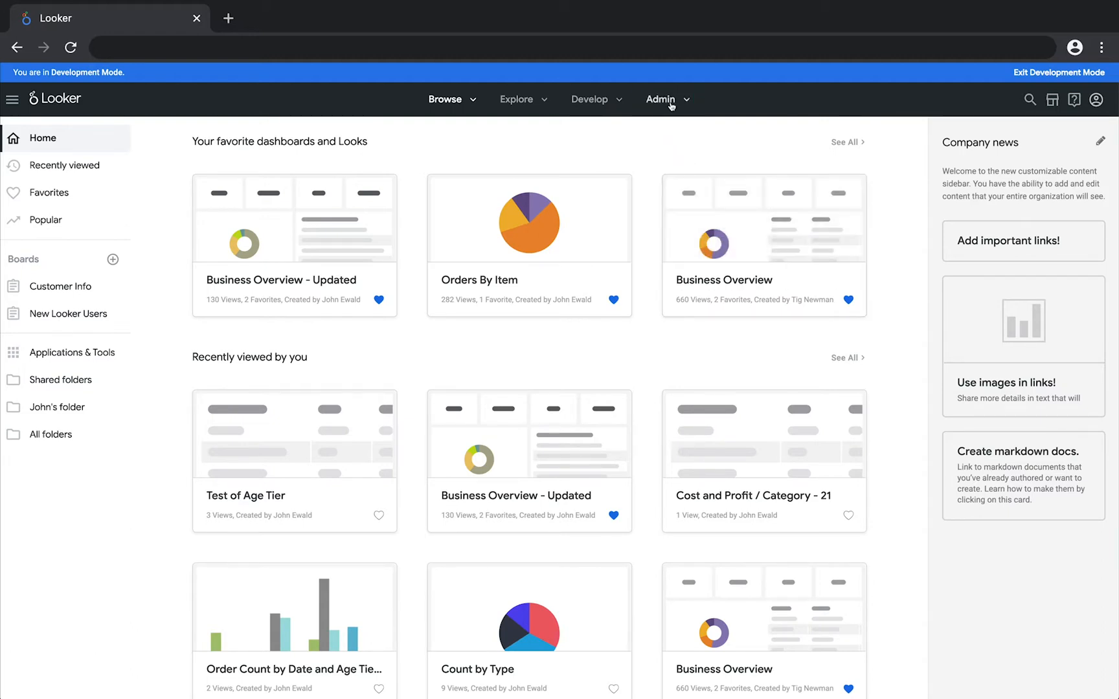
Go to the Admin Users list showing each account's groups and roles
{"action": "left_click", "coordinate": [661, 100]}
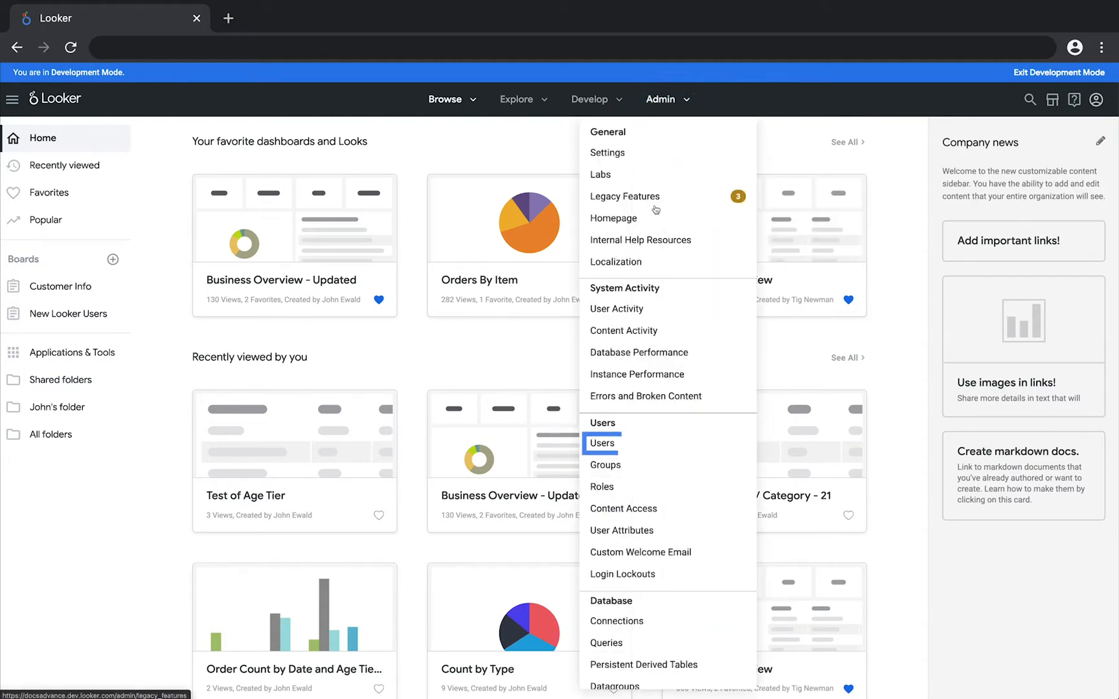
{"action": "left_click", "coordinate": [601, 443]}
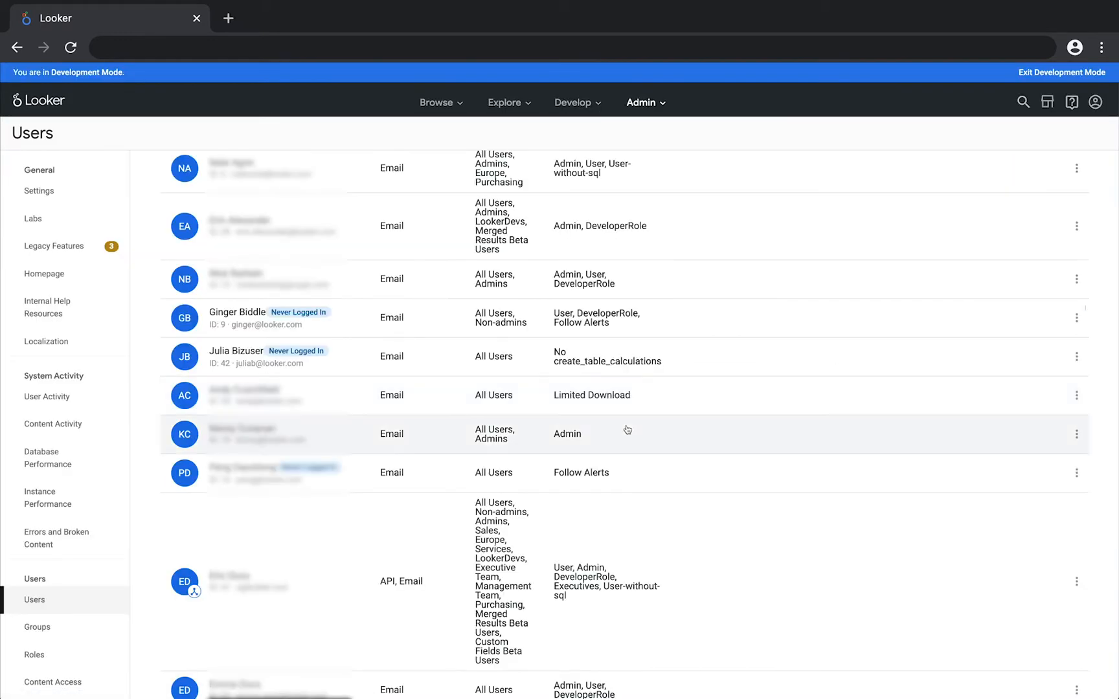
{"action": "mouse_move", "coordinate": [1056, 341]}
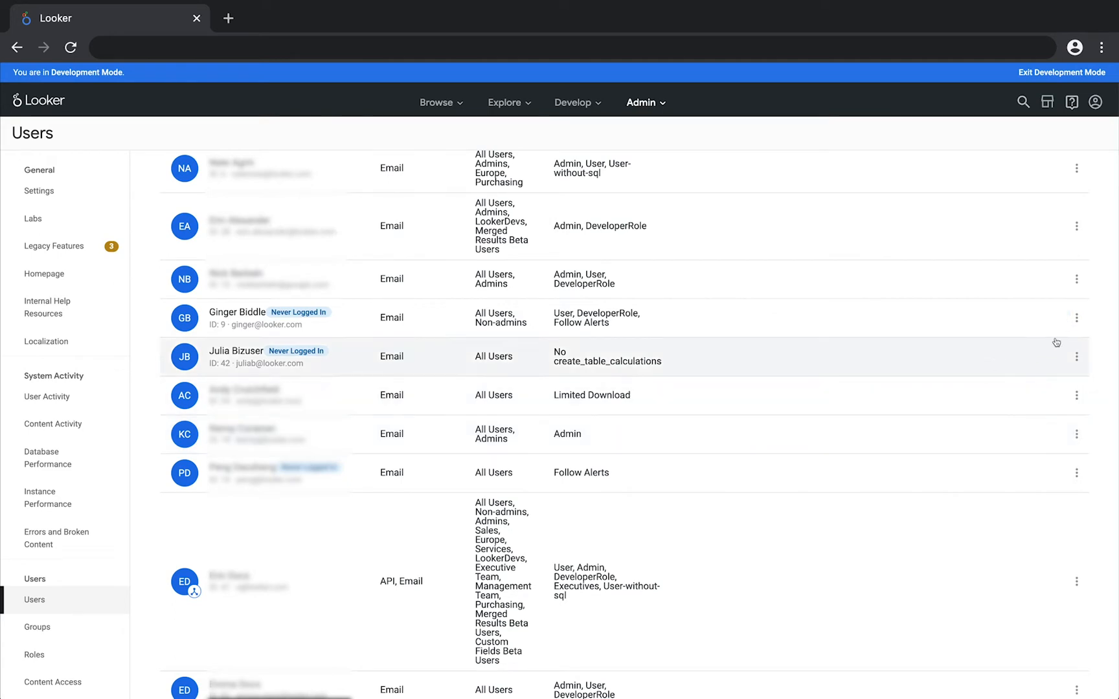
{"action": "left_click", "coordinate": [1076, 318]}
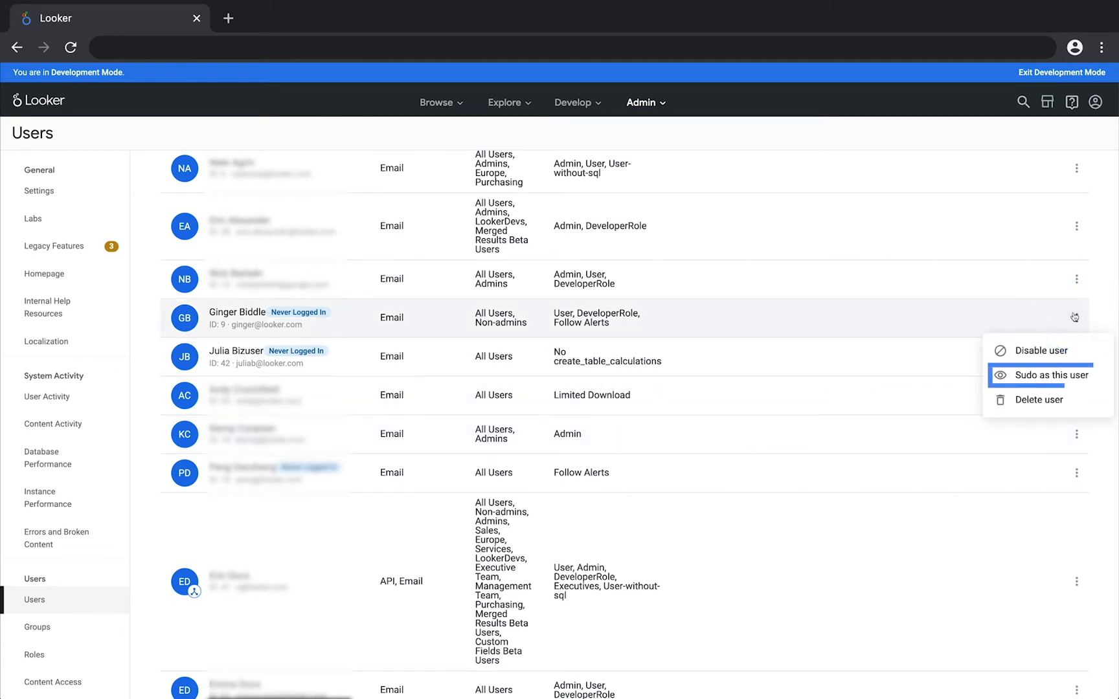
{"action": "left_click", "coordinate": [1048, 376]}
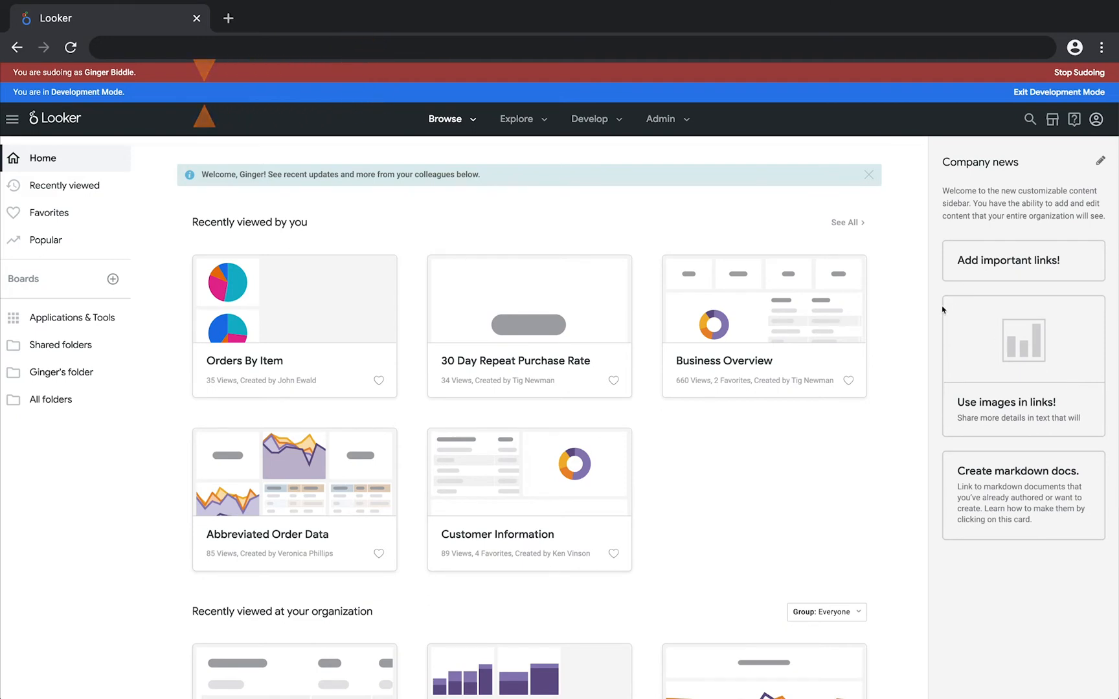
{"action": "left_click", "coordinate": [591, 117]}
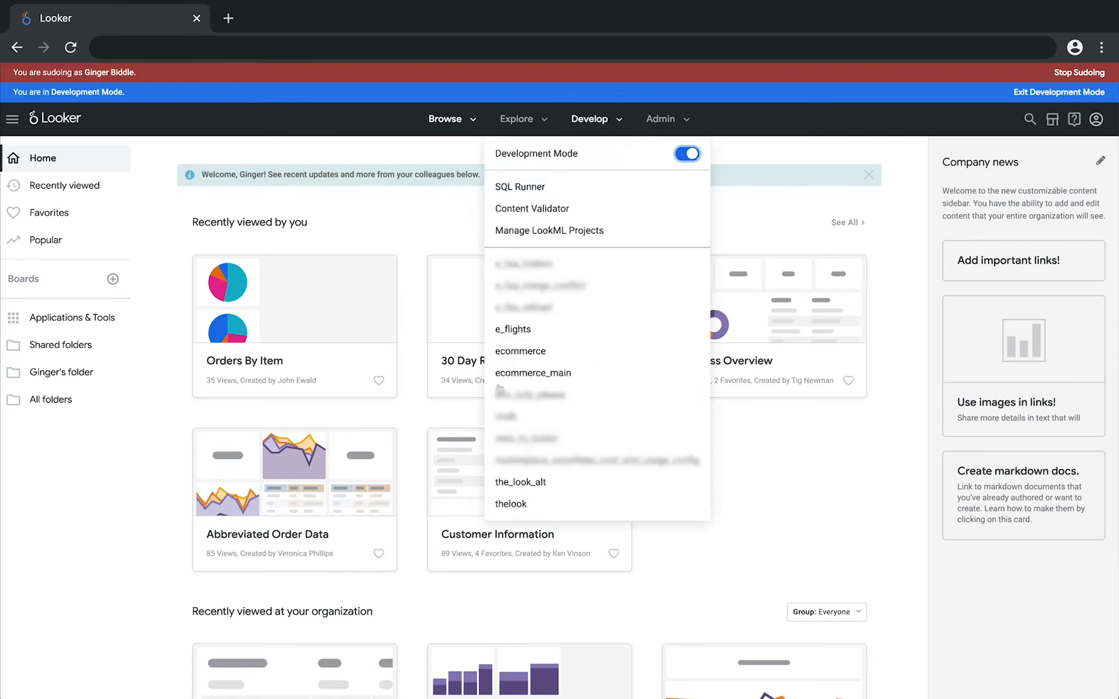